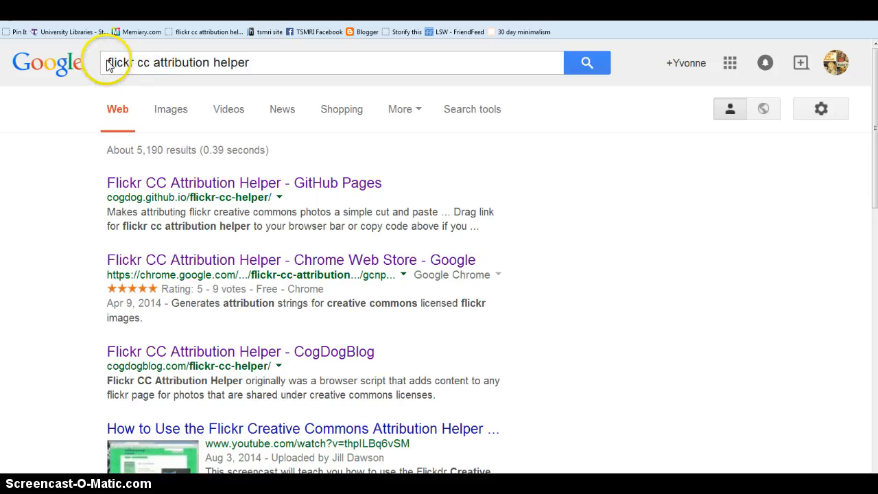
mouse_move(212, 85)
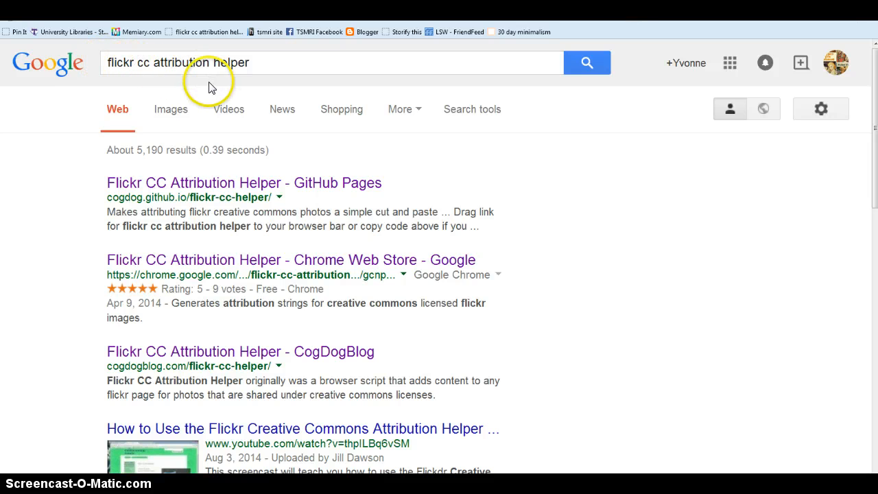
mouse_move(327, 203)
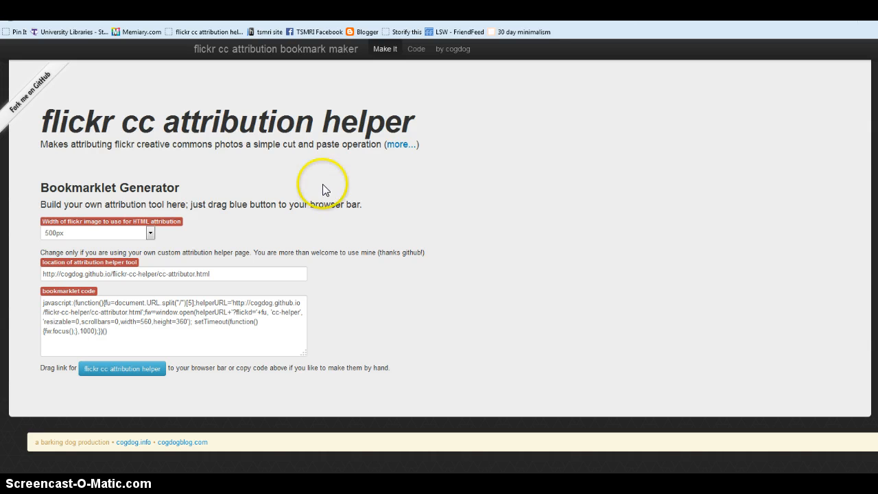
mouse_move(98, 414)
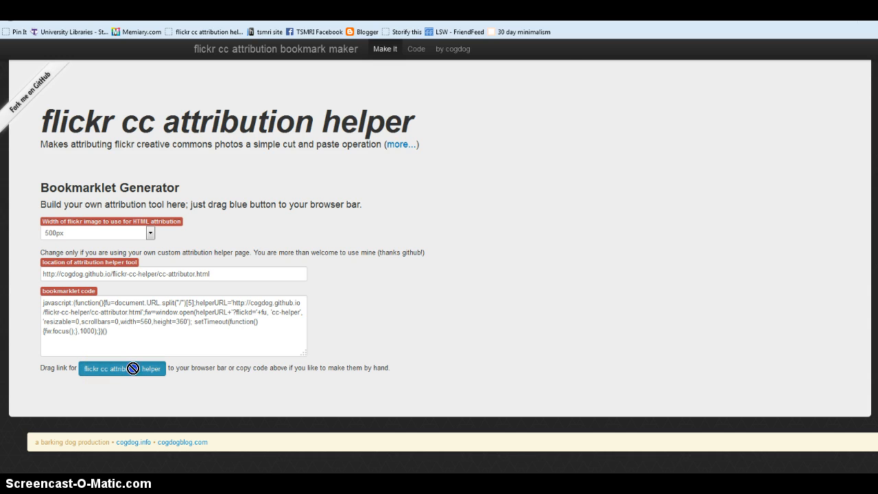
Add the 'flickr cc attribution helper' bookmarklet to the Firefox bookmarks toolbar
drag(122, 369, 587, 30)
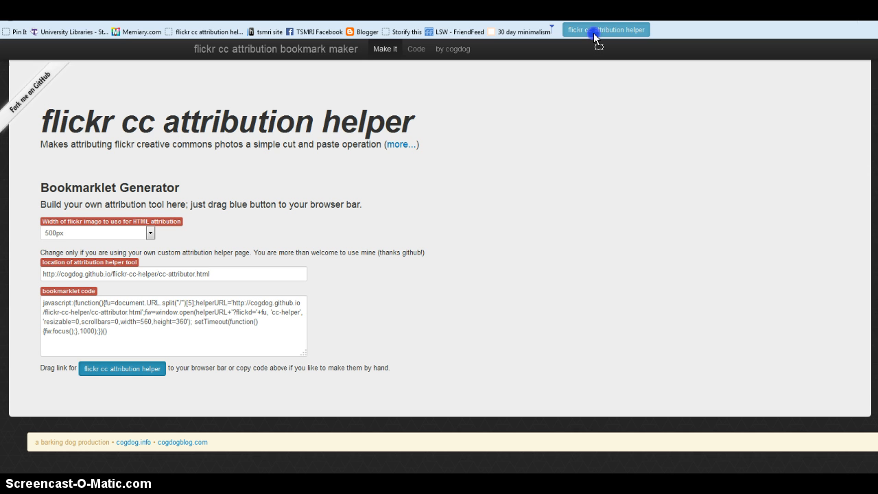
drag(122, 369, 603, 31)
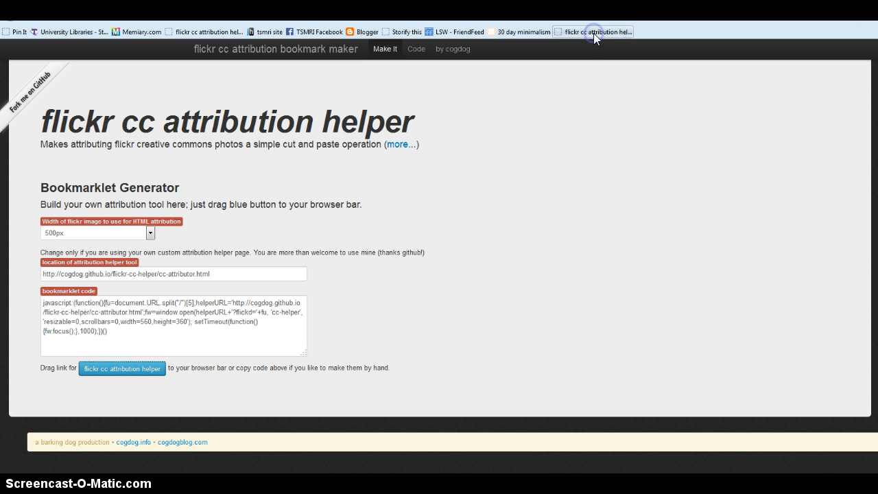
mouse_move(580, 36)
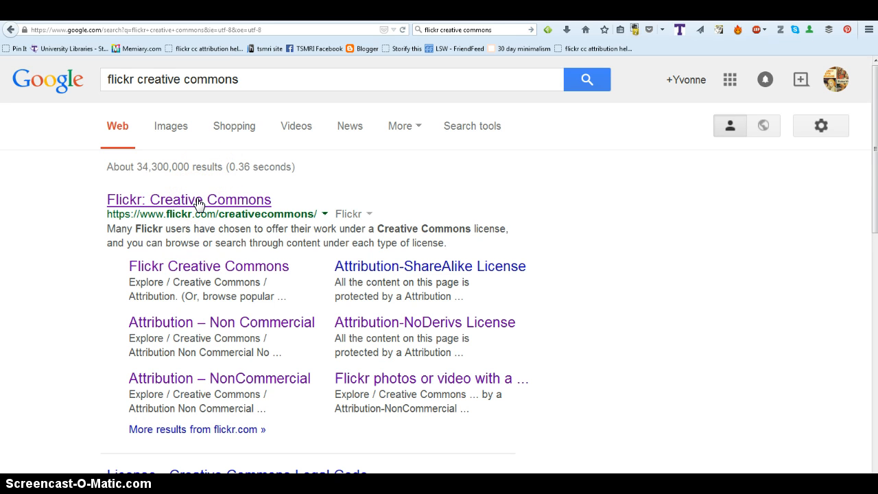
Open the 'Flickr: Creative Commons' result from the Google search for flickr creative commons
click(189, 199)
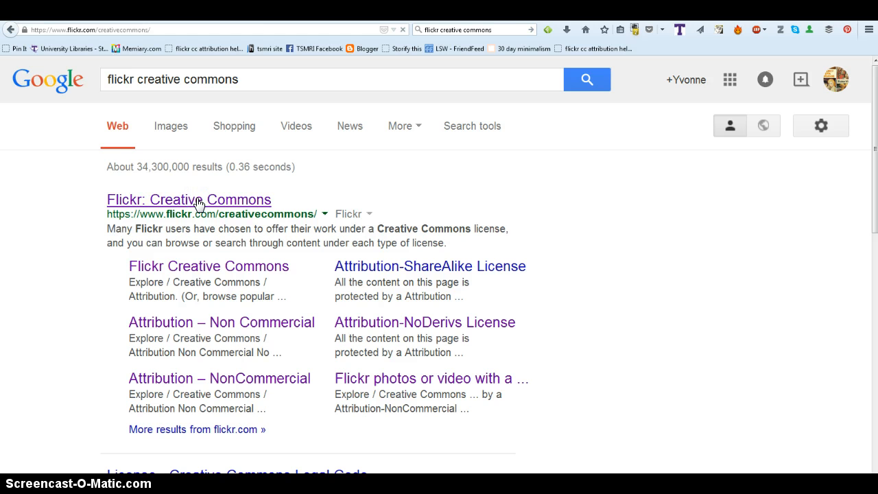
click(188, 199)
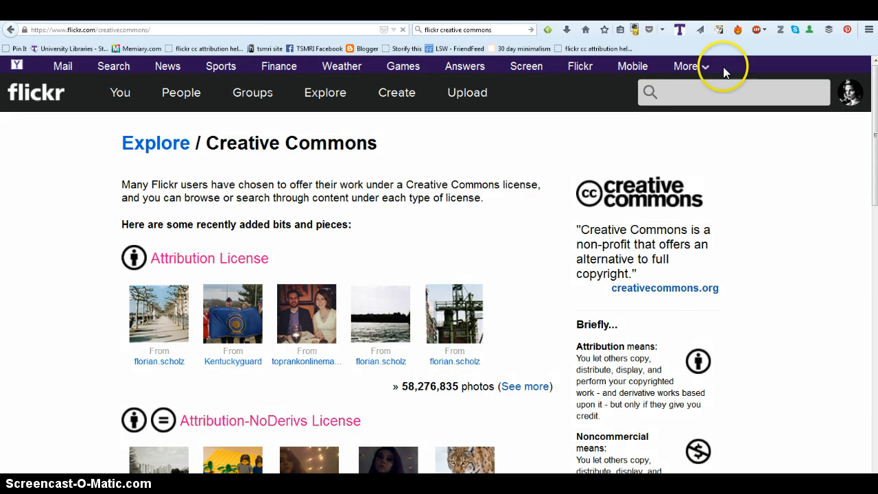
Search Flickr photos for 'privacy online'
click(734, 92)
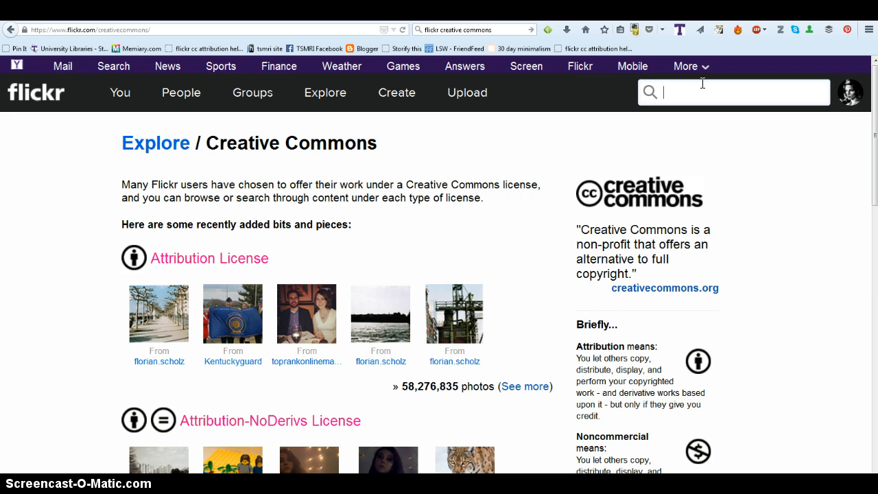
text(privacy online)
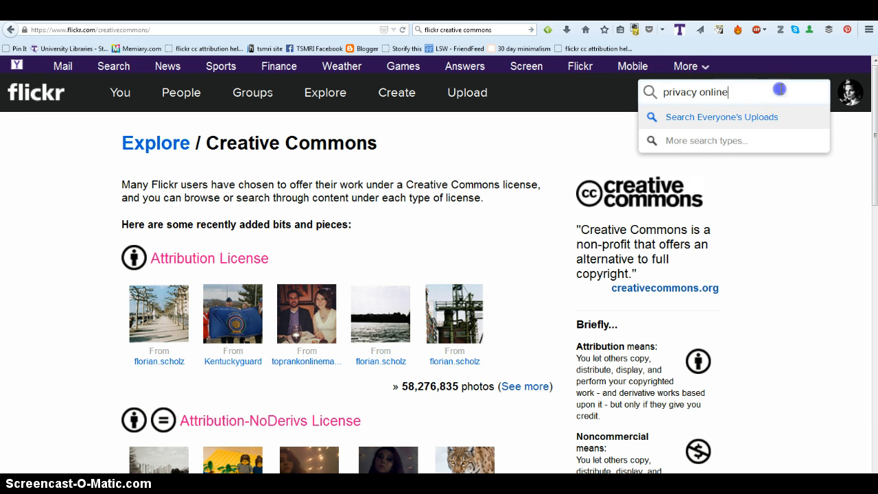
click(704, 140)
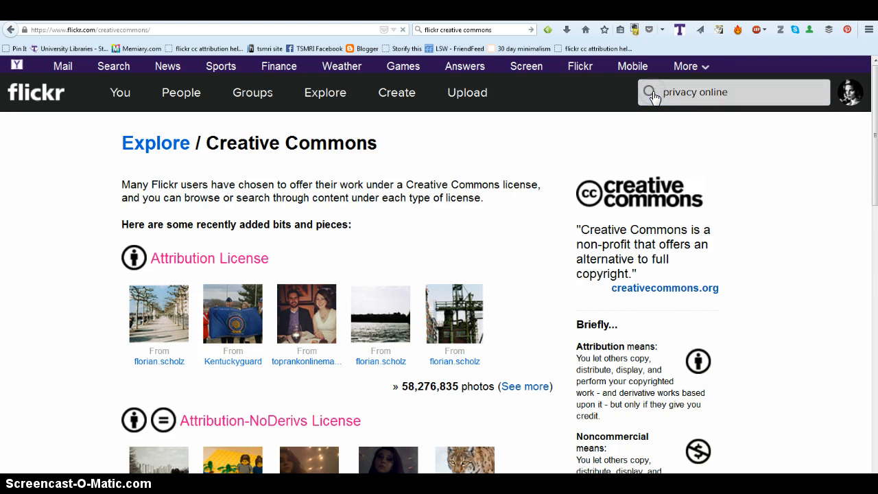
key(Return)
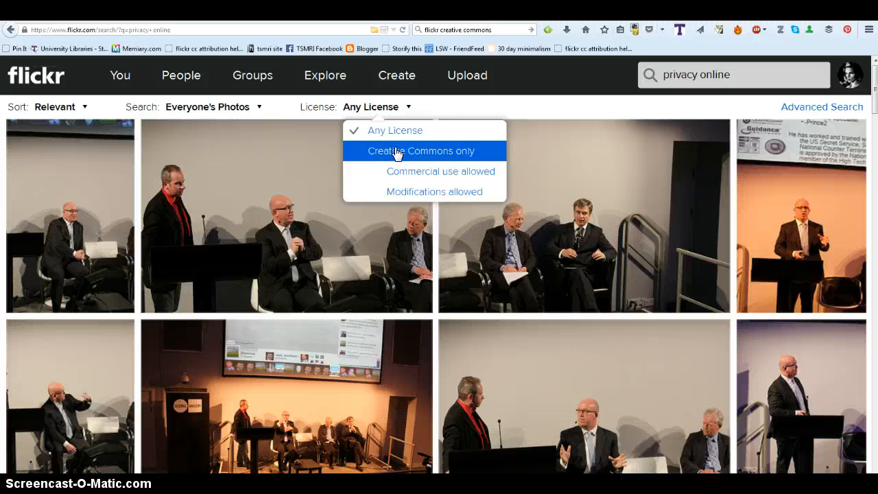
Filter the 'privacy online' results to Creative Commons licenses and browse them
click(424, 151)
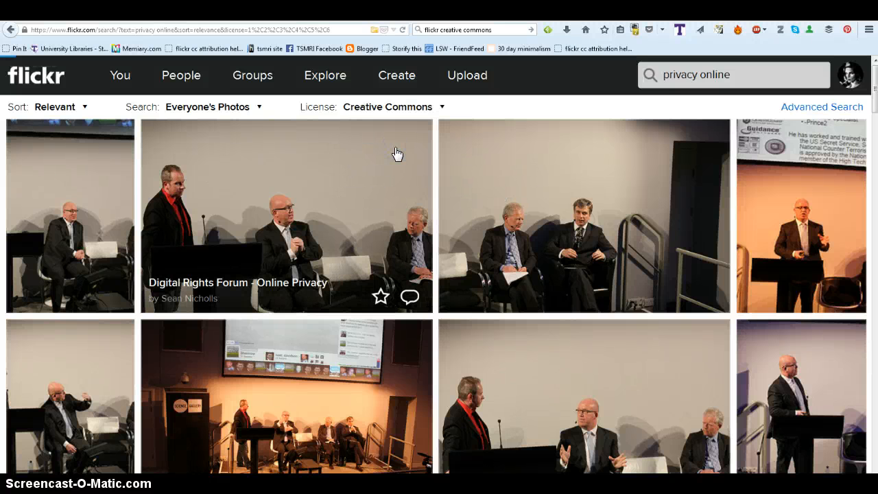
mouse_move(649, 82)
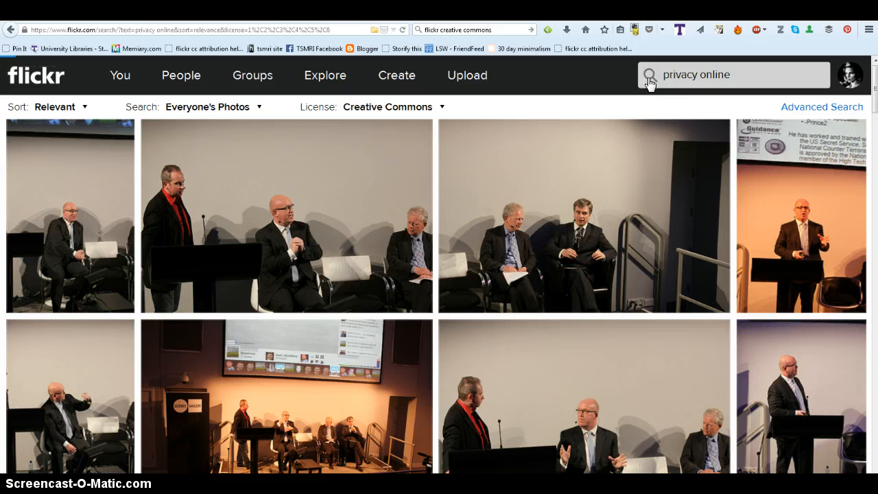
scroll(down, 3)
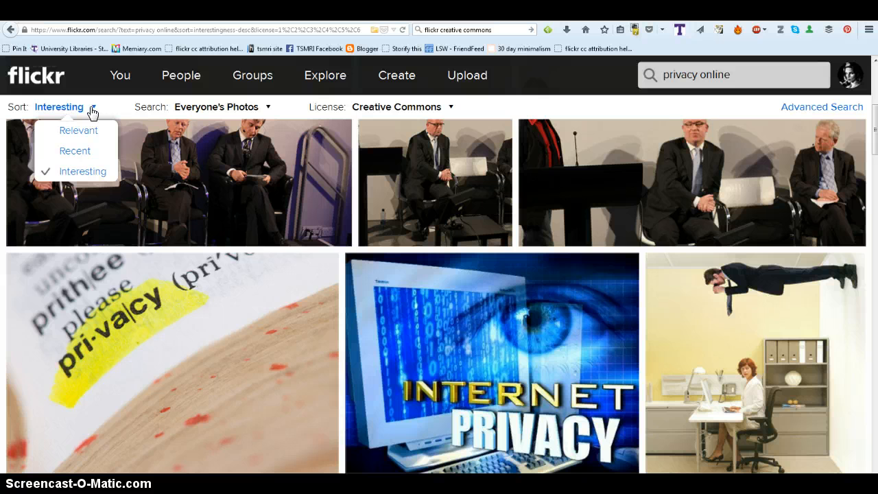
mouse_move(78, 131)
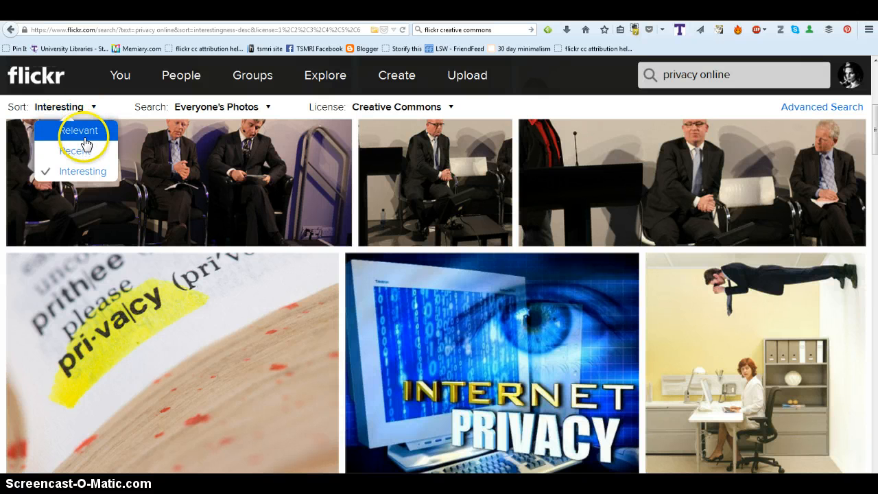
mouse_move(681, 102)
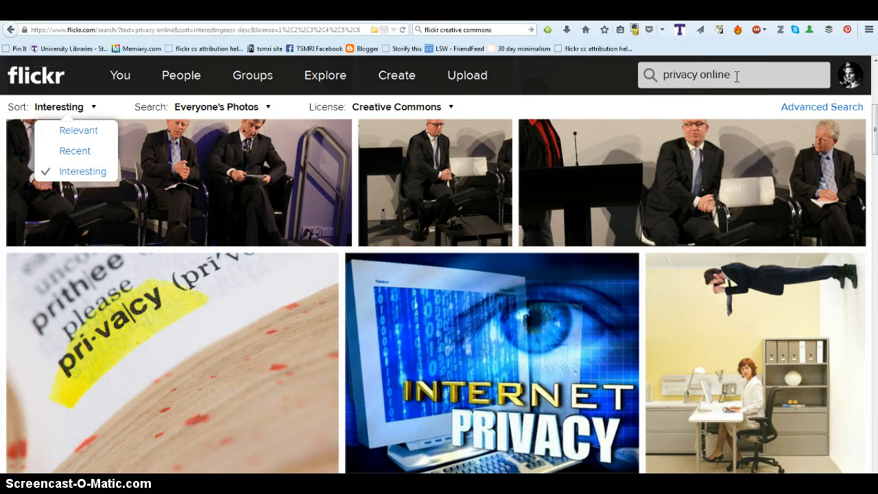
mouse_move(592, 382)
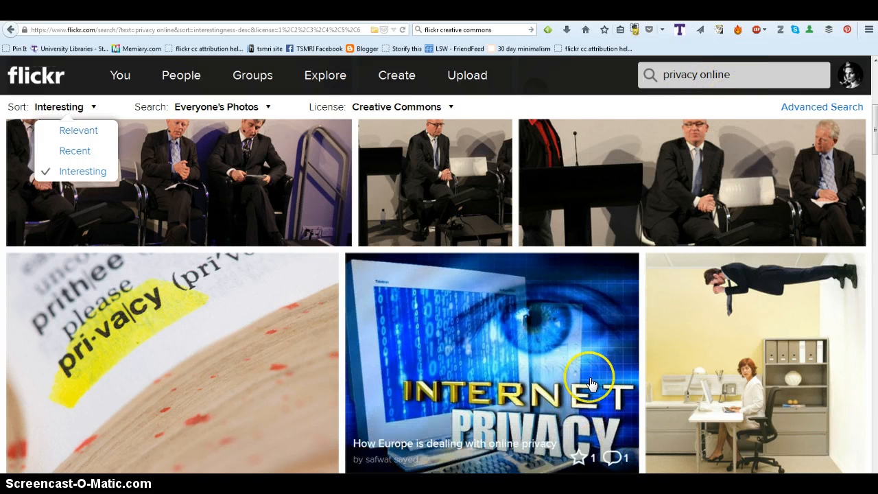
mouse_move(565, 352)
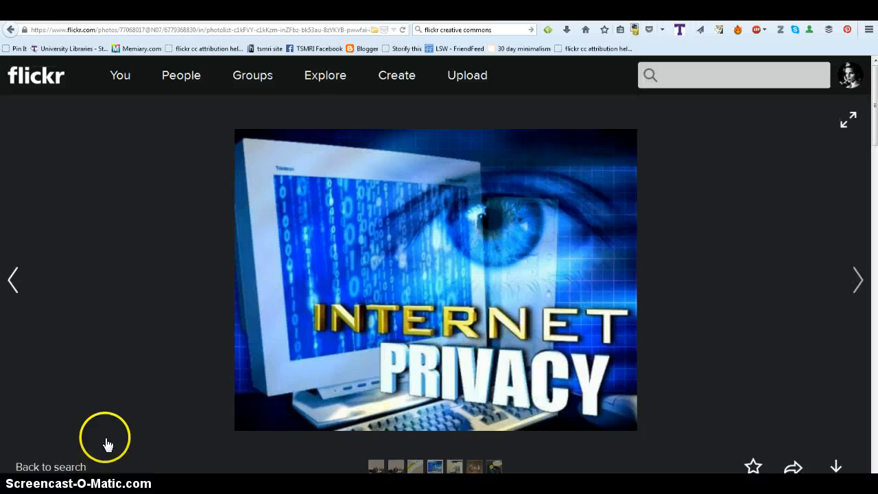
mouse_move(376, 139)
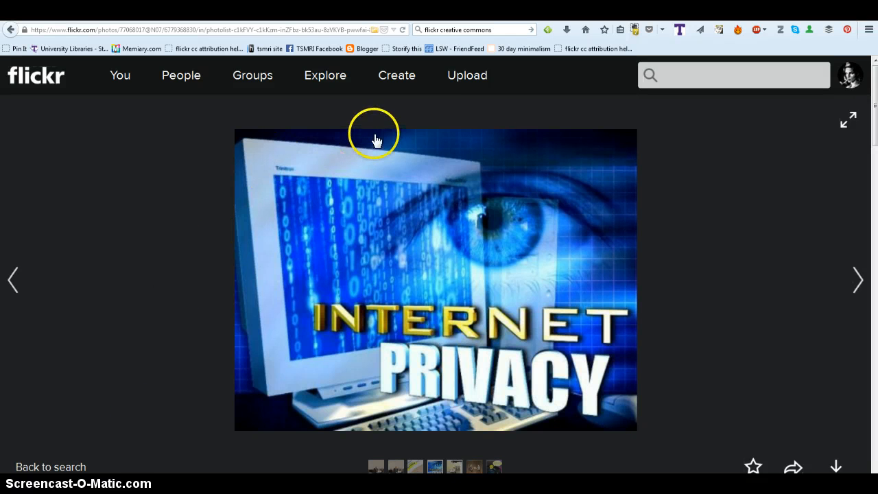
mouse_move(572, 67)
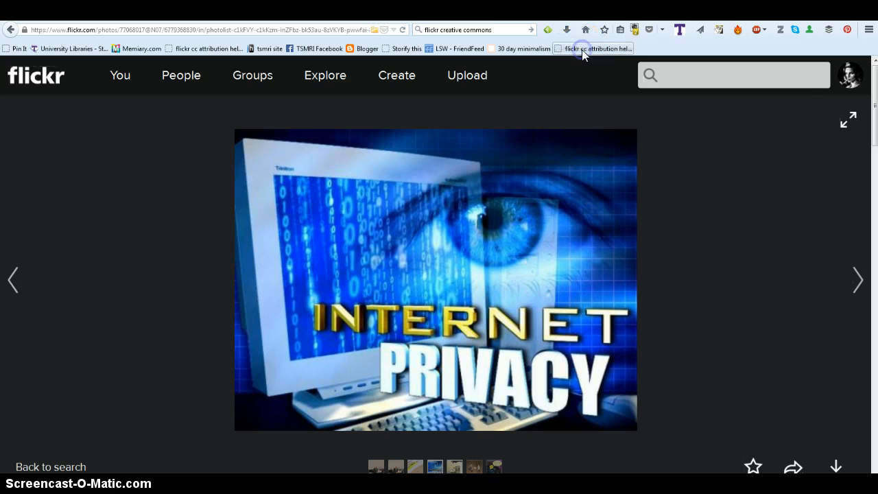
Run the attribution helper bookmarklet on the Internet Privacy photo page
click(597, 48)
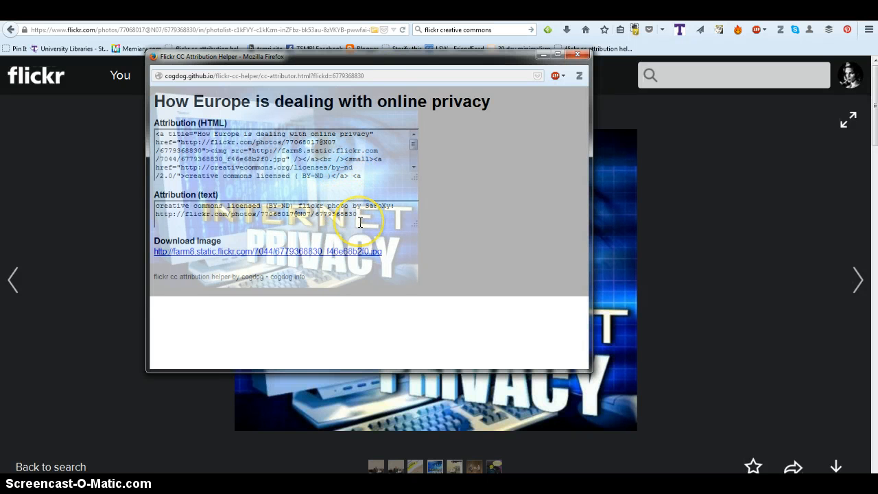
Select the plain-text attribution and bring up its copy menu
triple_click(274, 206)
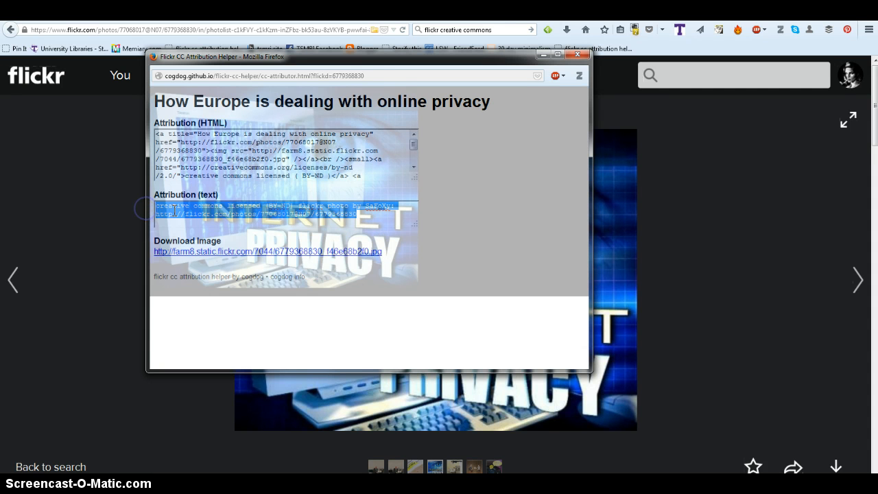
right_click(275, 209)
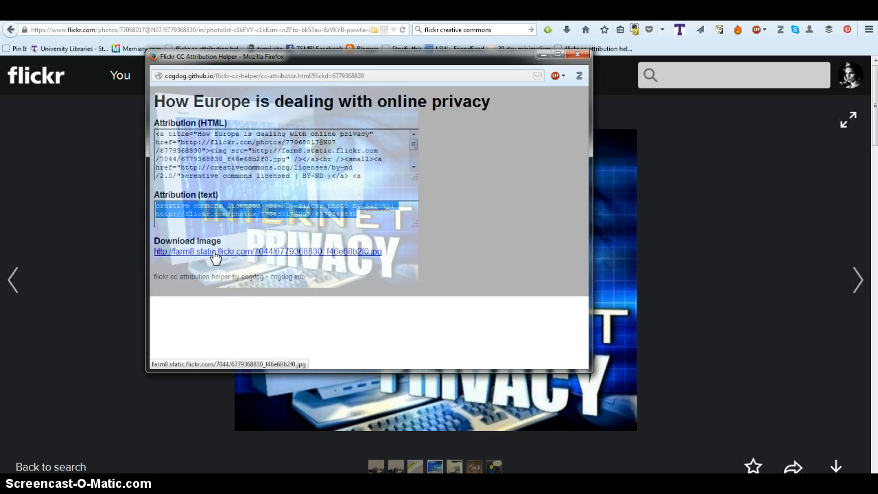
Save the full-size Internet Privacy image to disk and close its pop-up window
click(268, 251)
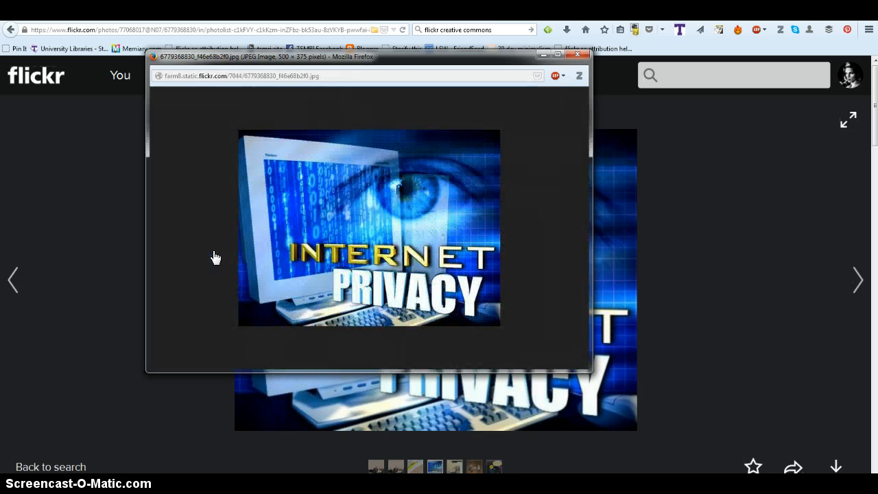
mouse_move(285, 195)
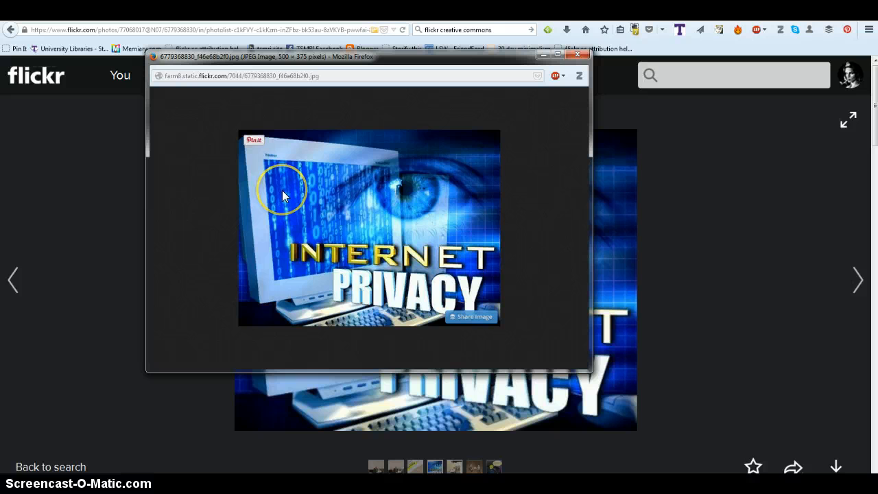
right_click(284, 196)
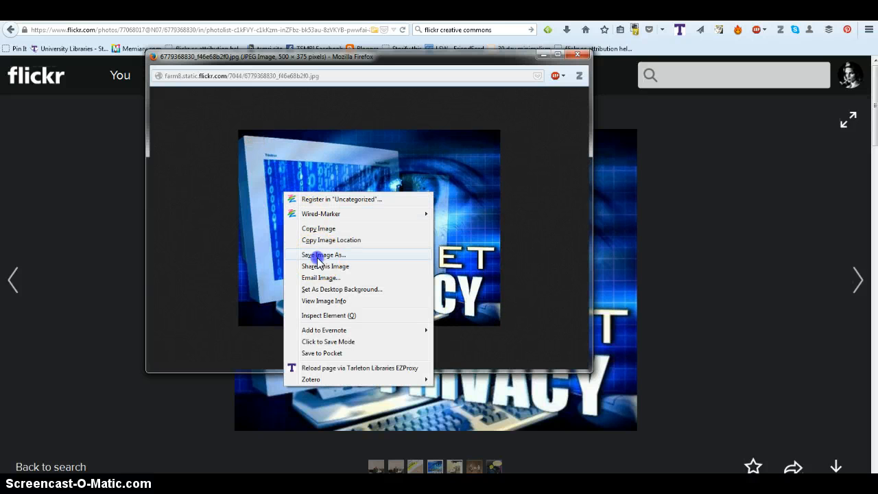
click(323, 254)
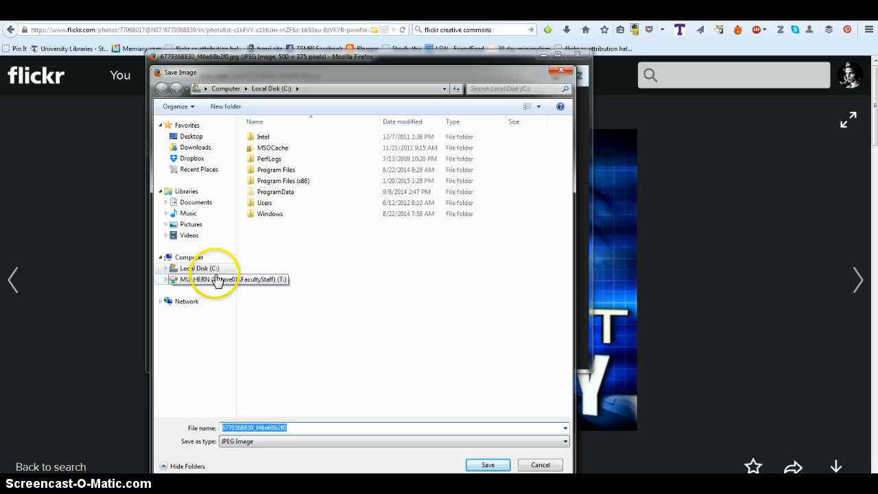
click(190, 136)
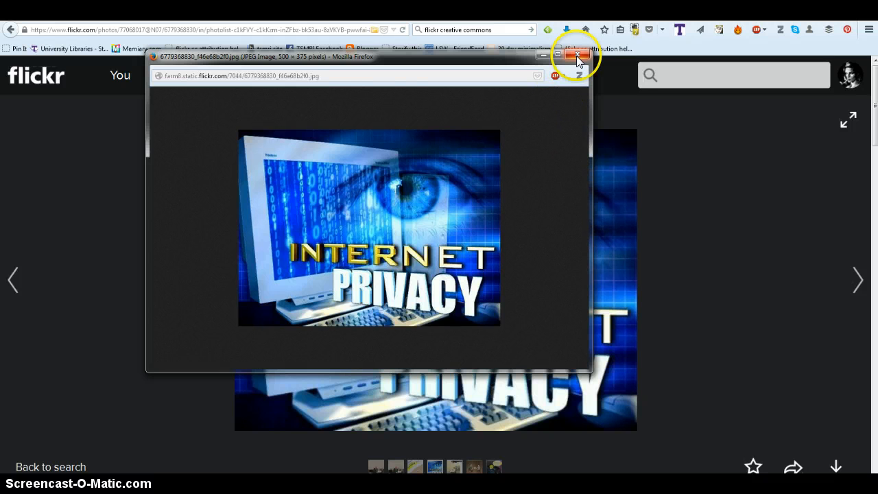
mouse_move(577, 56)
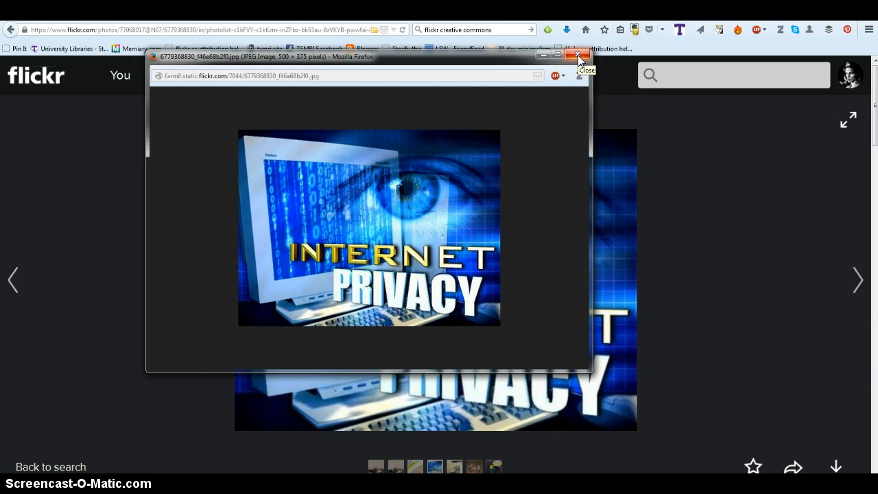
click(577, 55)
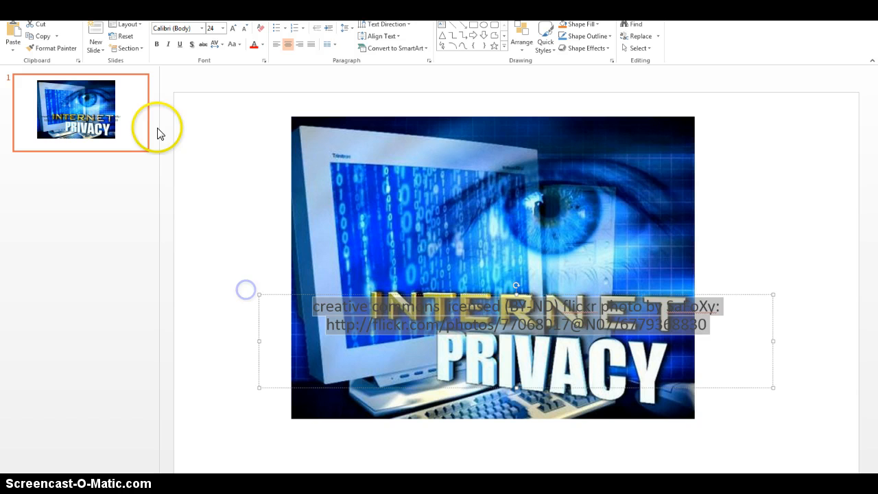
Color the pasted attribution caption yellow and deselect it to view the slide
click(223, 28)
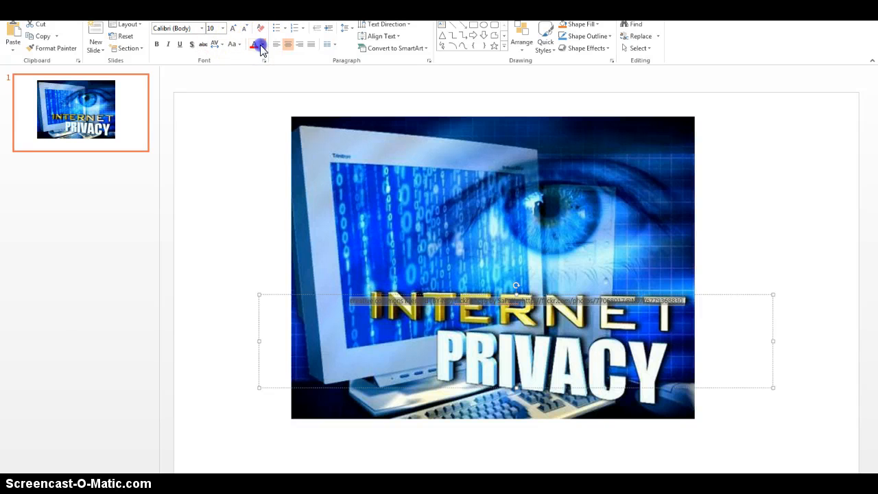
click(265, 45)
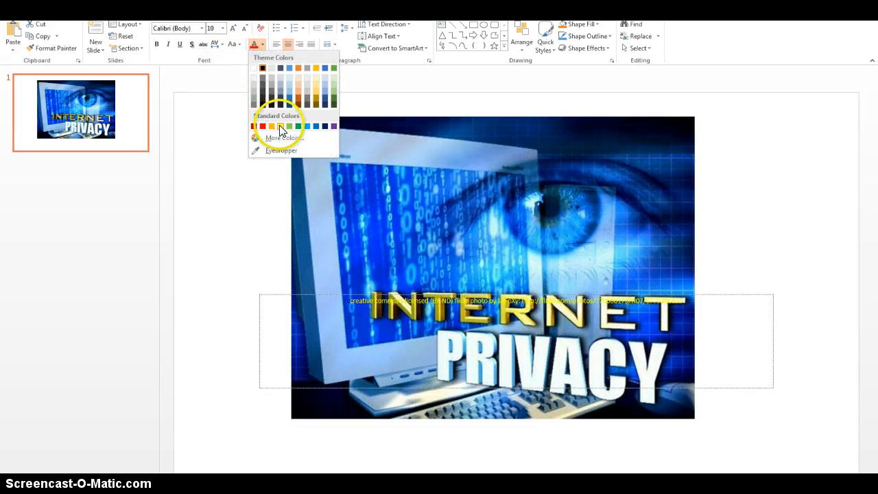
click(272, 125)
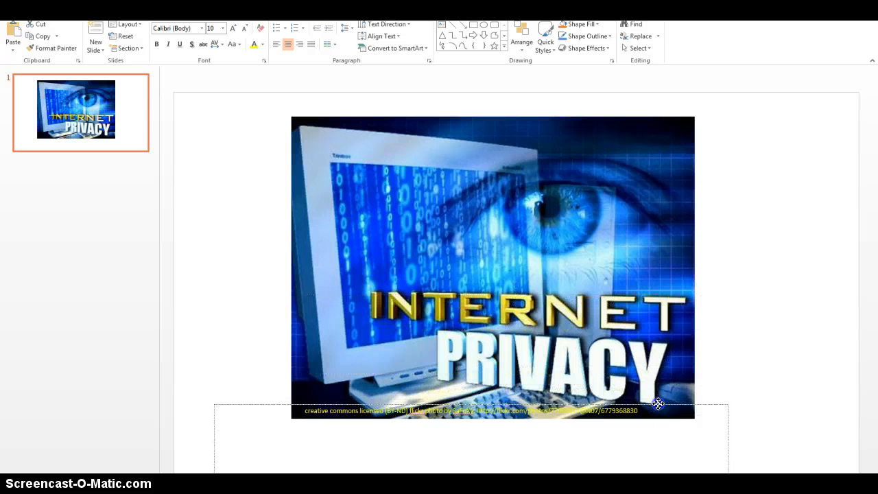
click(689, 401)
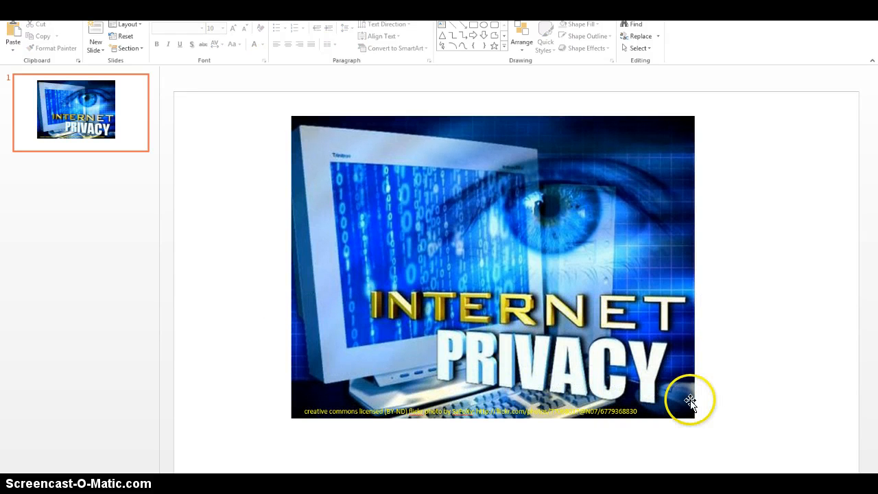